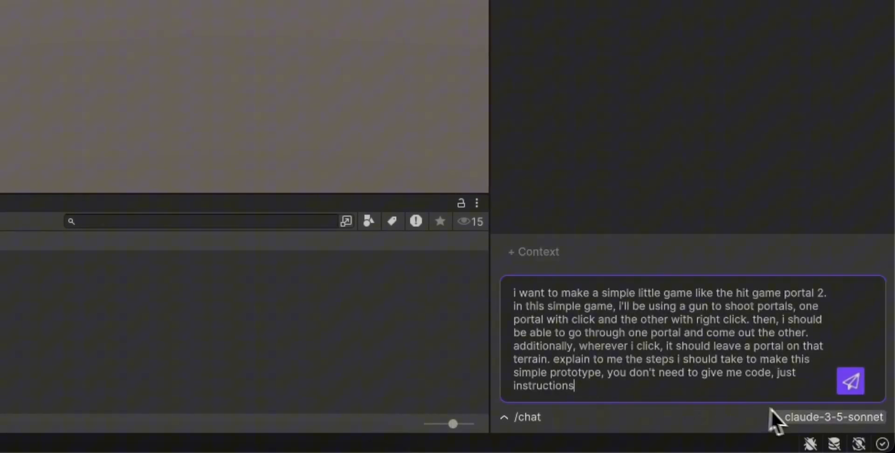
# Send the Portal 2 prototype question to IndieBuff in chat mode.
pyautogui.click(833, 417)
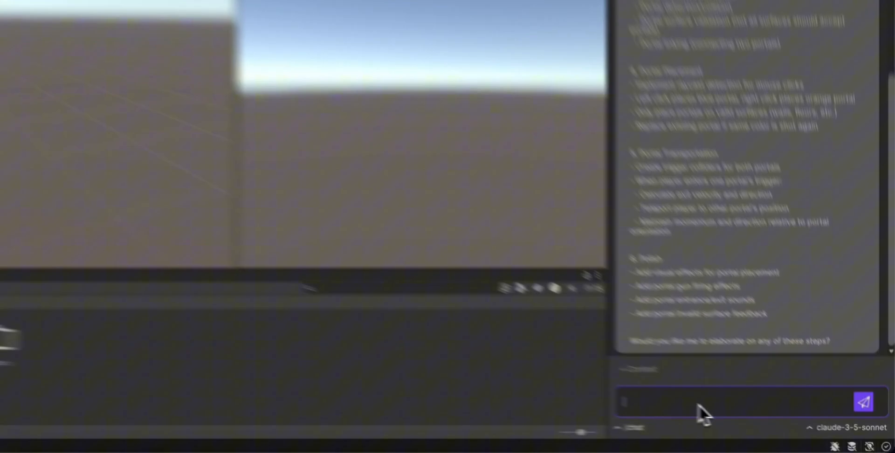
# In /prototype mode, request a flat ground plane with randomly placed walls.
pyautogui.write('/pro')
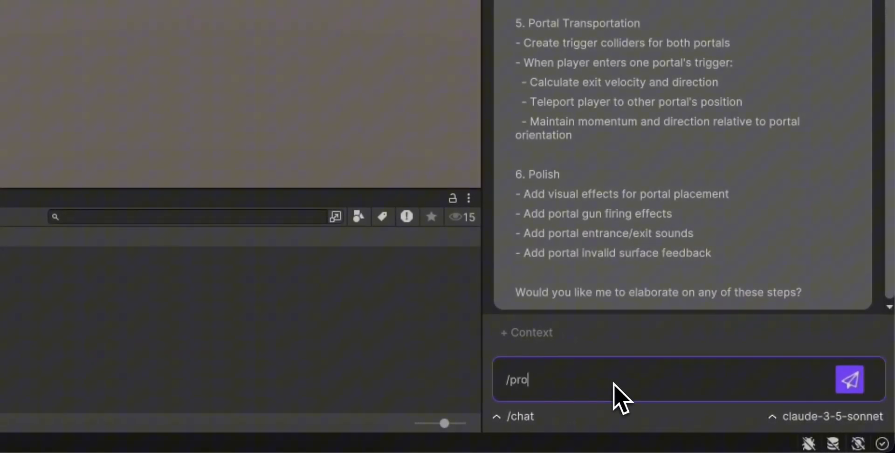
pyautogui.write('create me a flat ground plane with walls randomly placed on top of it')
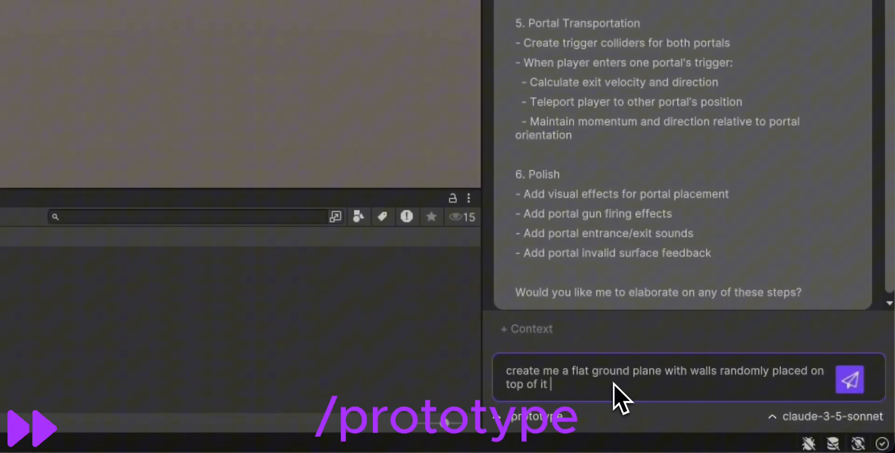
pyautogui.click(848, 379)
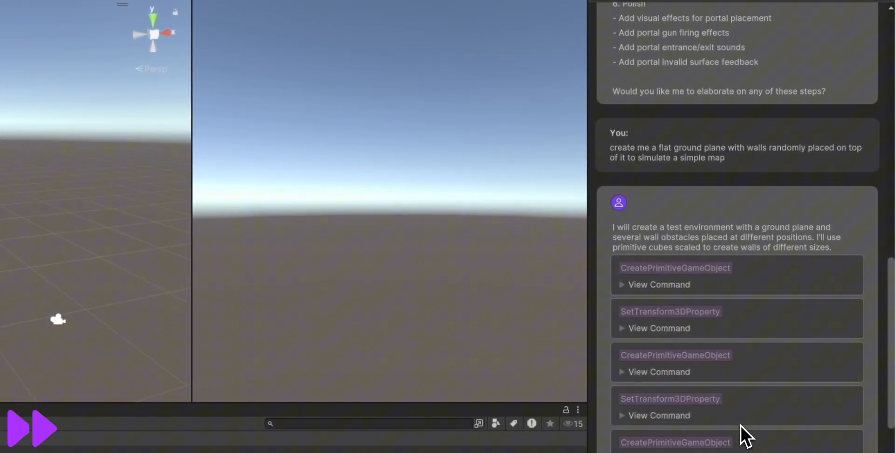
# Execute all the generated map-building commands to create the plane and walls.
pyautogui.scroll(-3)
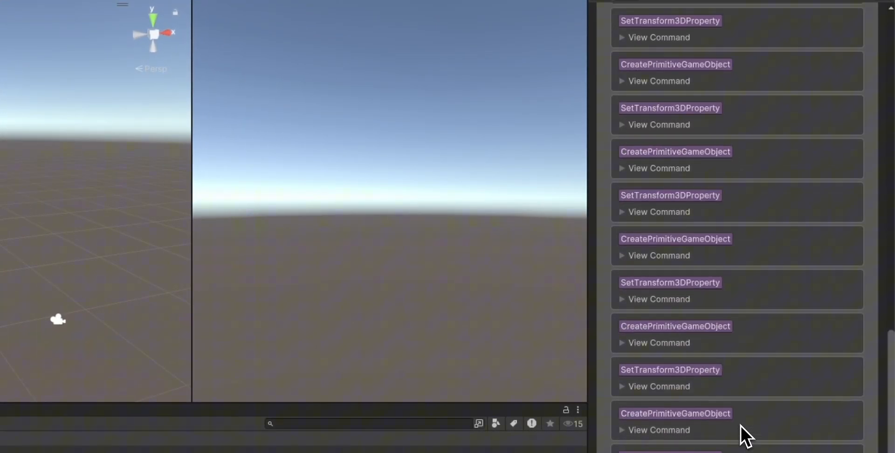
pyautogui.click(855, 100)
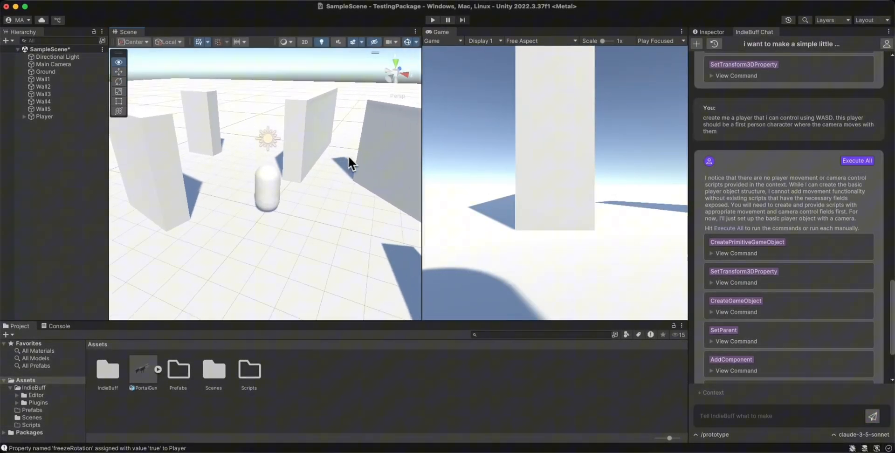
# Select the Player object to review its components and switch IndieBuff to /script mode.
pyautogui.click(61, 124)
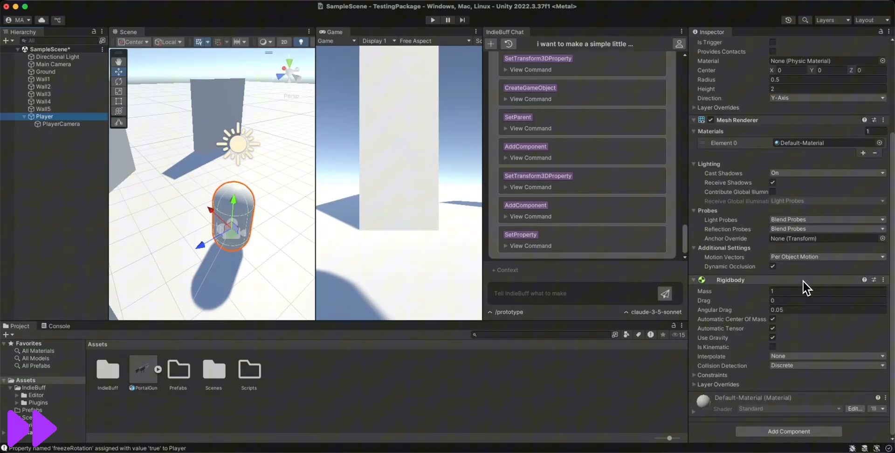
pyautogui.write('/script')
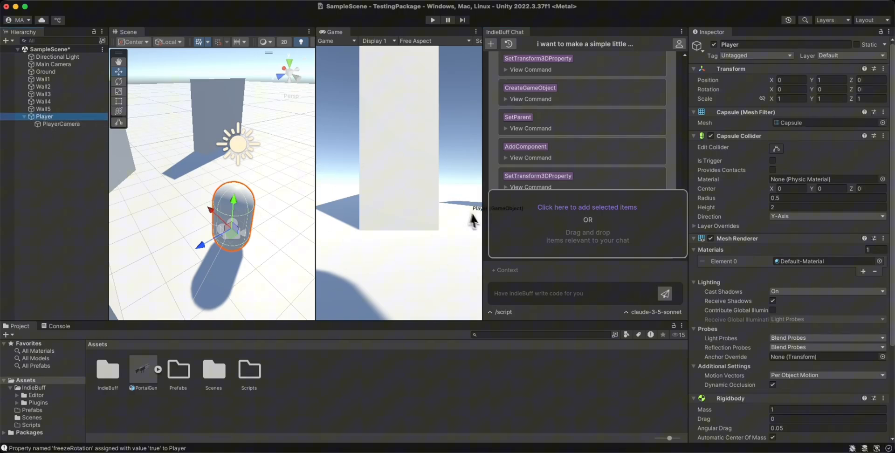
# Request WASD movement and mouse-look scripts for the first-person Player and review the reply.
pyautogui.write('i want to give this player WASD movement and control them')
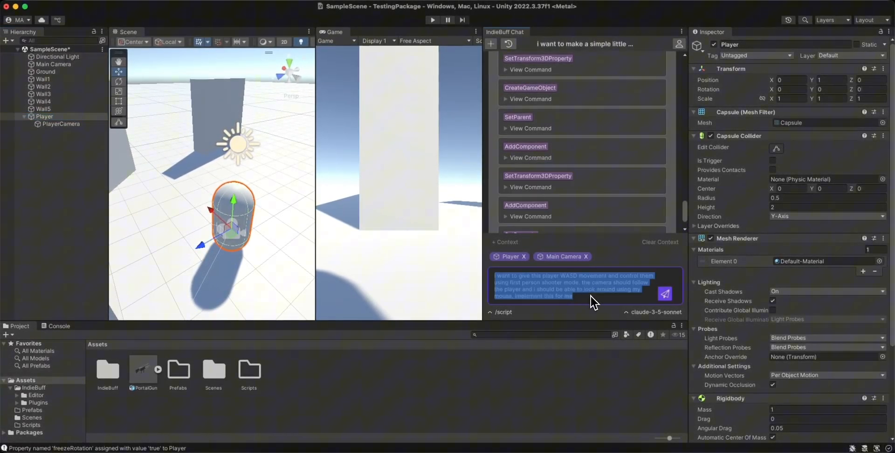
pyautogui.click(665, 295)
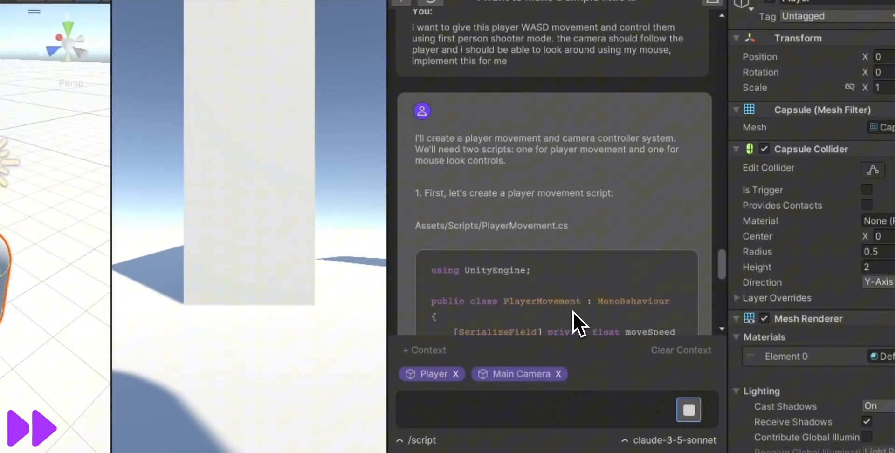
pyautogui.scroll(-3)
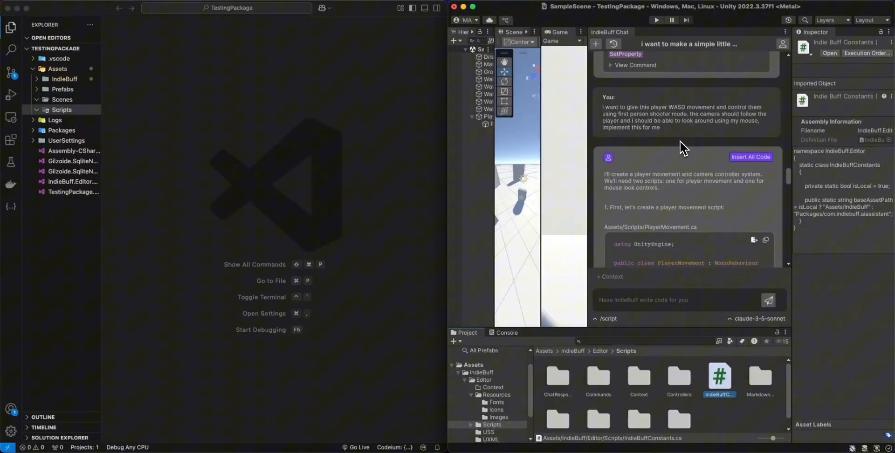
# Scroll through the generated PlayerMovement and mouse-look code before inserting it.
pyautogui.scroll(-3)
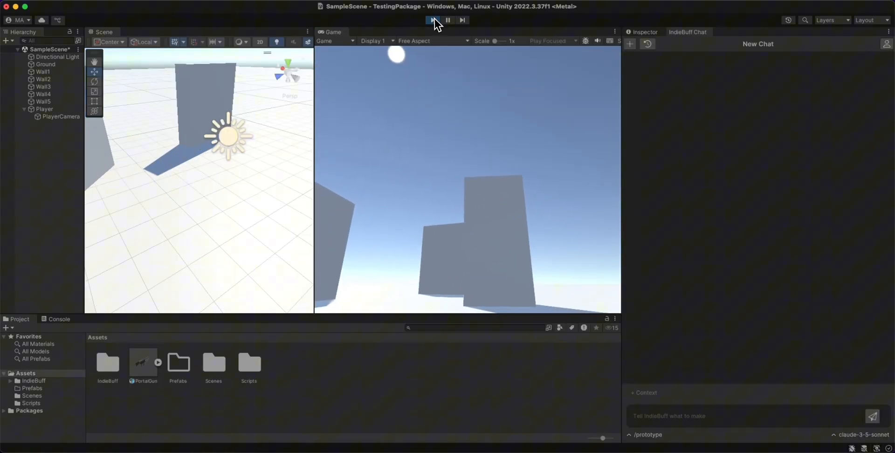
# Ask IndieBuff to add a jump and dash to the player's movement code.
pyautogui.write('can you add a jump to my players')
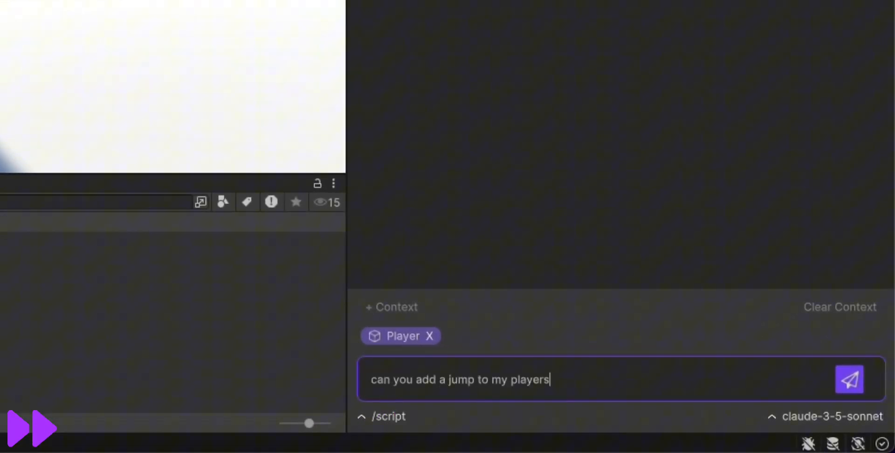
pyautogui.click(849, 378)
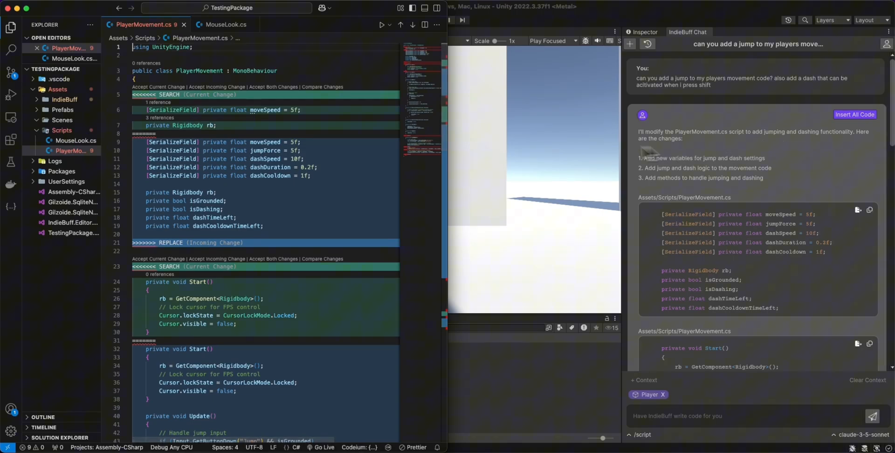
pyautogui.moveTo(215, 95)
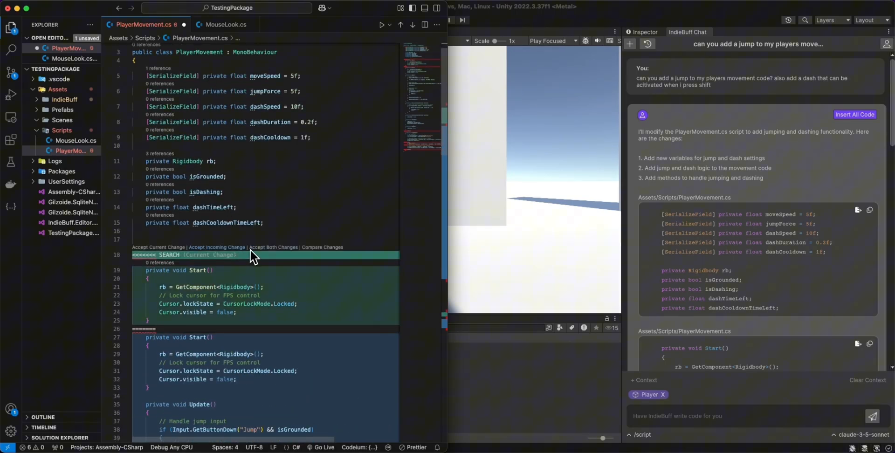
# Accept the incoming dash-aware movement change in the PlayerMovement.cs merge conflict.
pyautogui.scroll(-3)
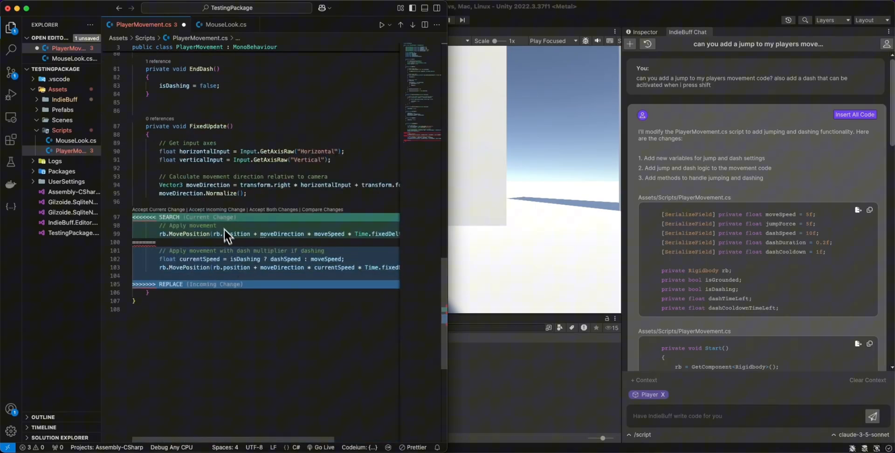
pyautogui.click(218, 210)
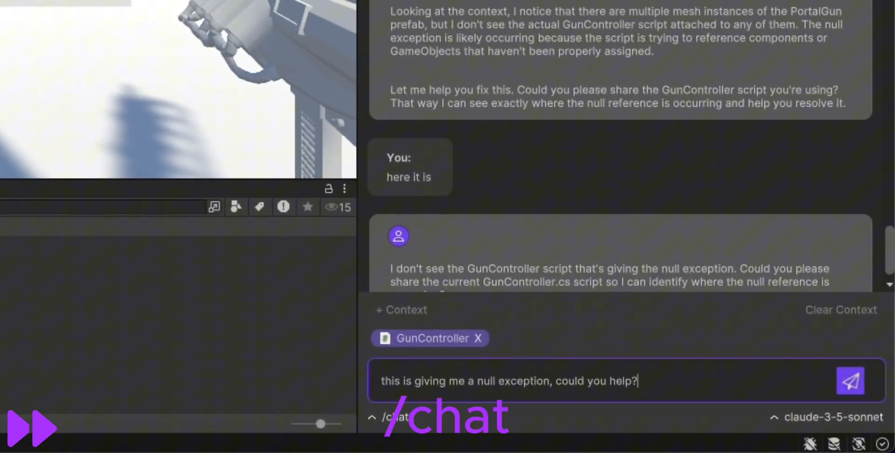
# Send the GunController null exception help request to IndieBuff.
pyautogui.click(850, 380)
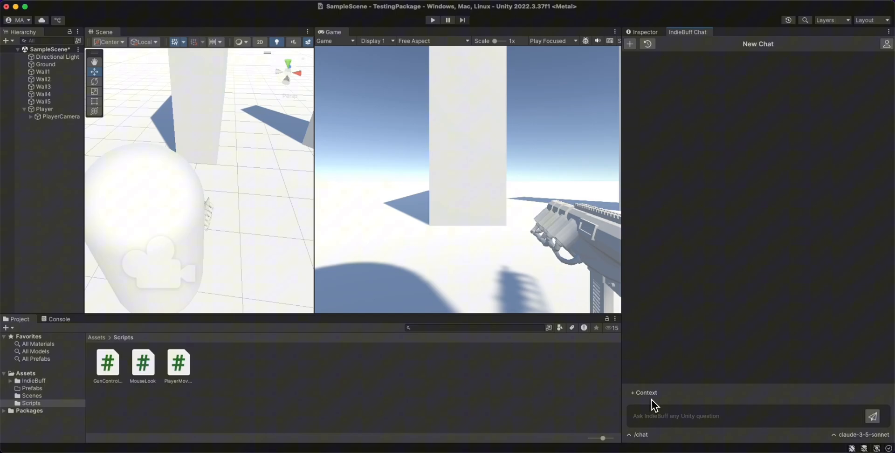
# Attach PlayerCamera as context, send the crosshair request, and begin drafting the Portal 2 gun request.
pyautogui.click(643, 392)
pyautogui.write('can you make me a simple crosshair in the center of my')
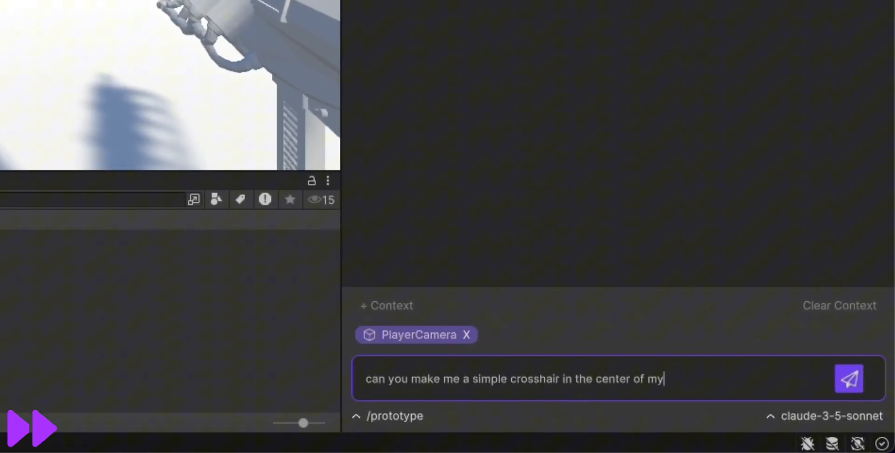
pyautogui.click(848, 379)
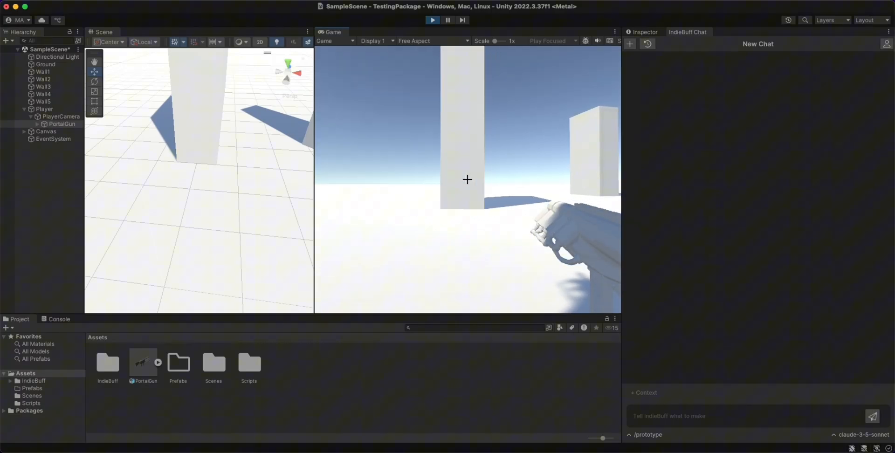
pyautogui.write("i have this player and a gun that i'm trying to make similar to the guns in portal 2. i want it so when i click wi")
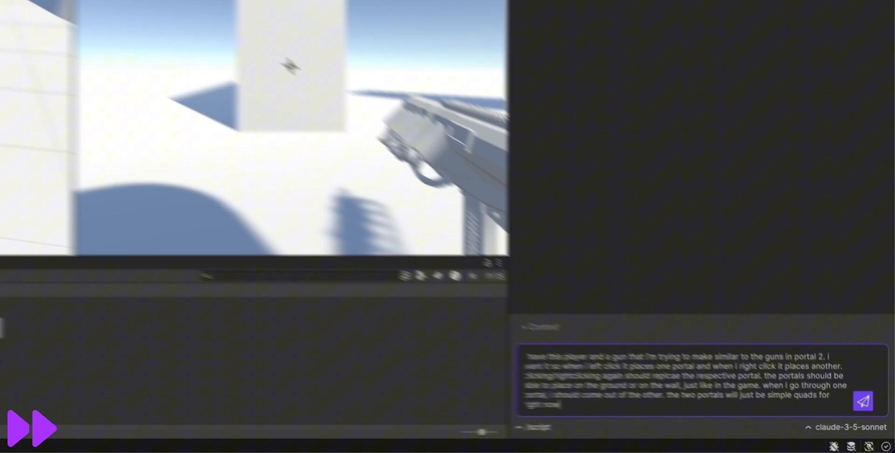
# Scroll the reply and begin selecting IndieBuff's portal setup steps to paste back as a request.
pyautogui.click(862, 401)
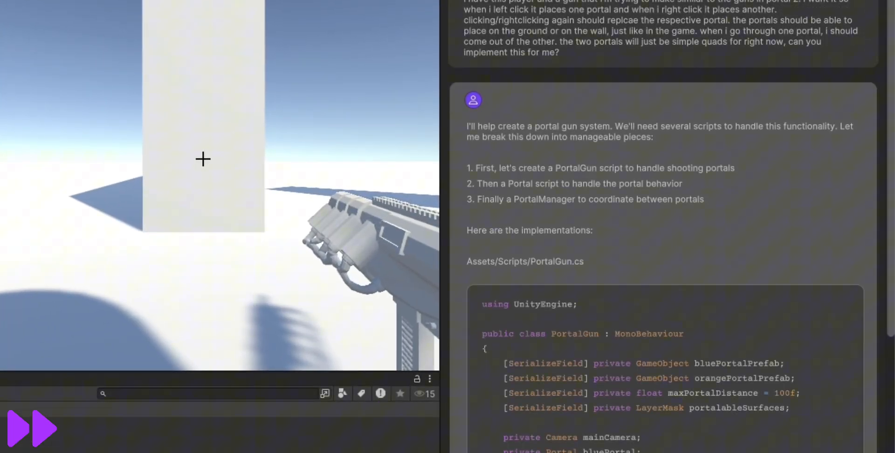
pyautogui.scroll(-3)
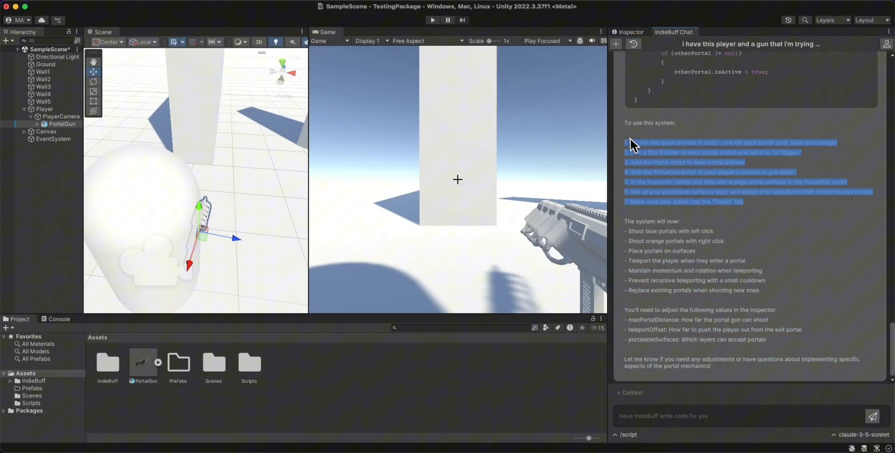
pyautogui.click(742, 416)
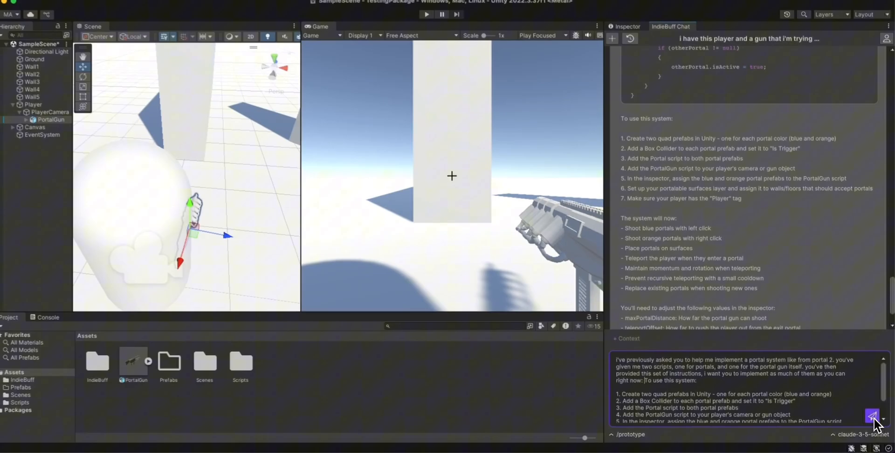
# Send the setup request so IndieBuff creates the Portal and PortalGun scripts and attaches Portal Gun to the gun.
pyautogui.click(873, 417)
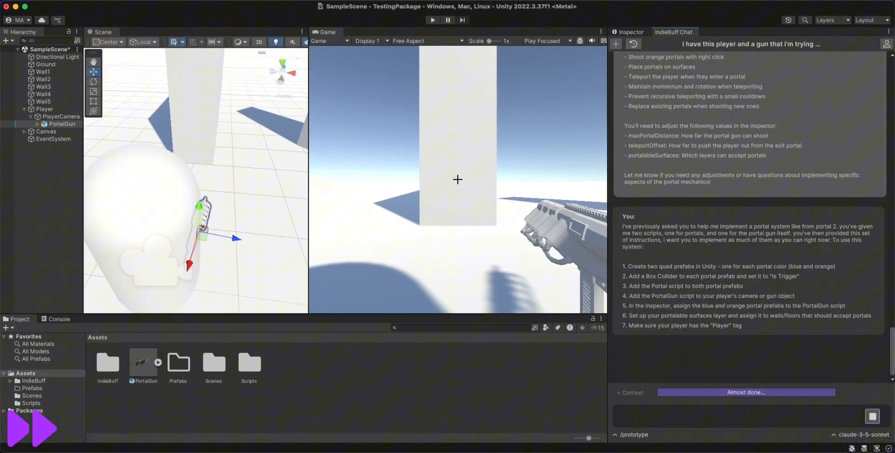
pyautogui.scroll(-3)
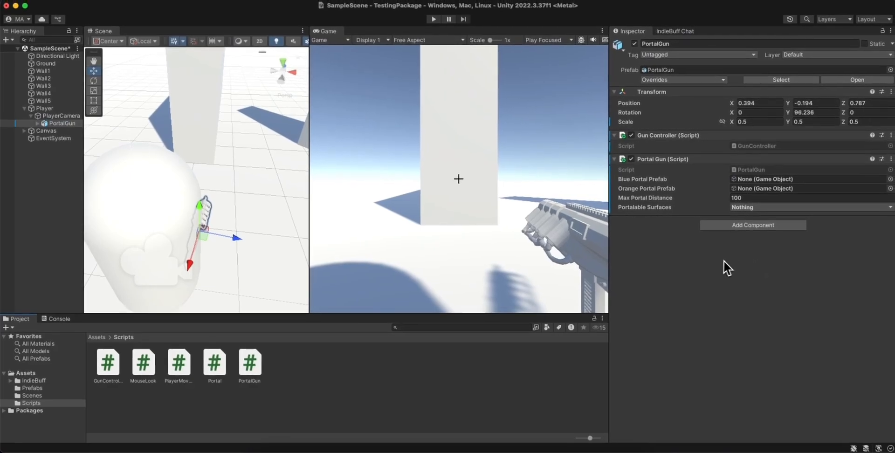
# Bring up the Prefabs folder for BluePortal/OrangePortal and check the gun's Portalable Surfaces layers.
pyautogui.click(31, 387)
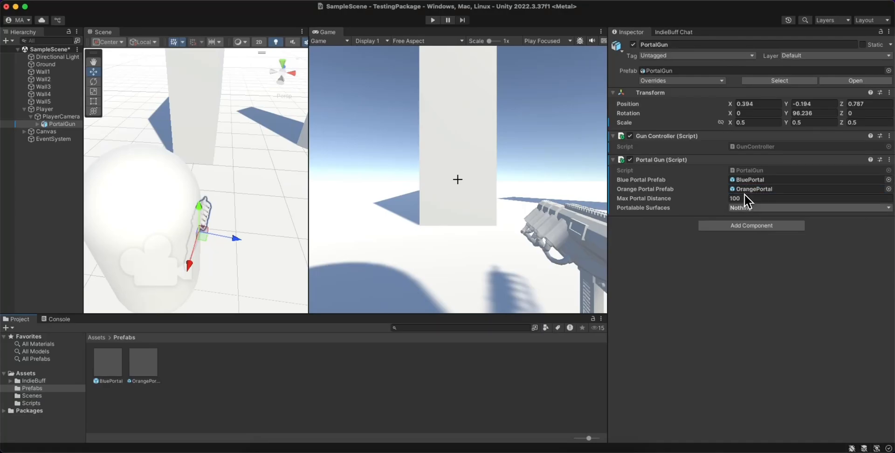
pyautogui.click(804, 207)
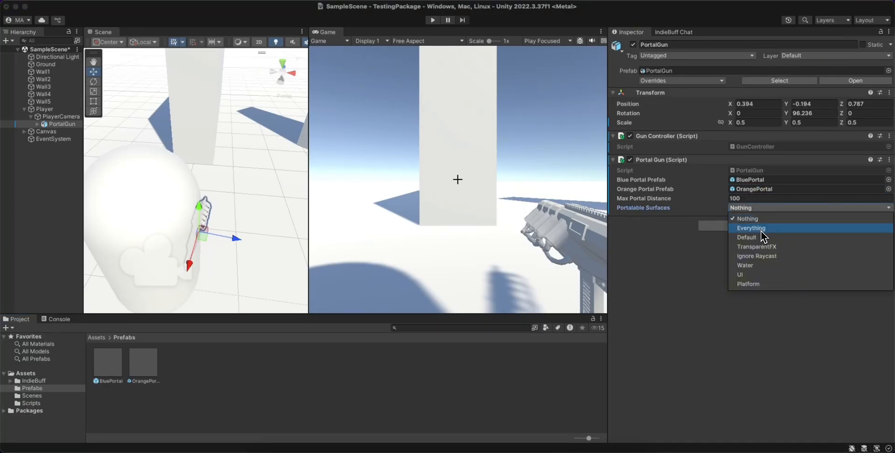
pyautogui.moveTo(761, 236)
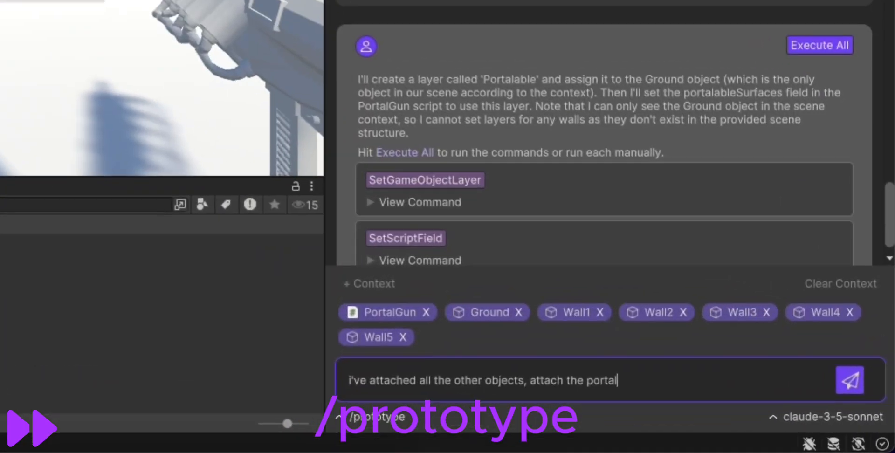
# Send 'attach the portalable layer to them' for Wall1–Wall5 and review the gun's portalable layers.
pyautogui.click(851, 381)
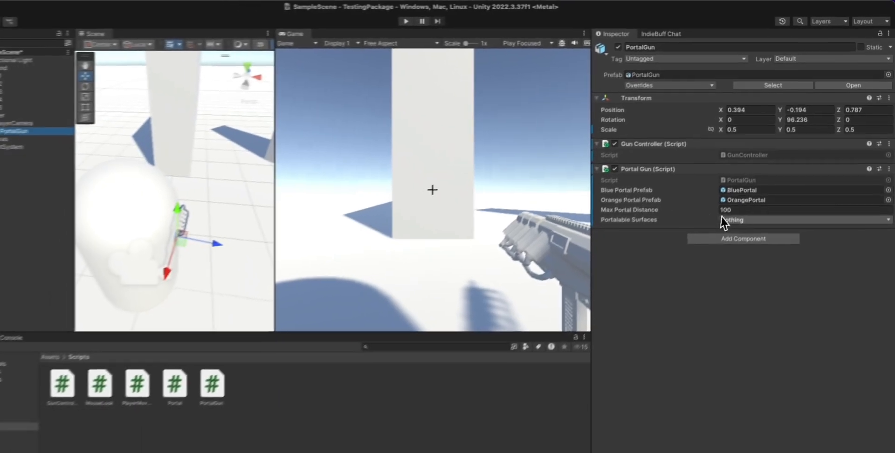
pyautogui.click(799, 220)
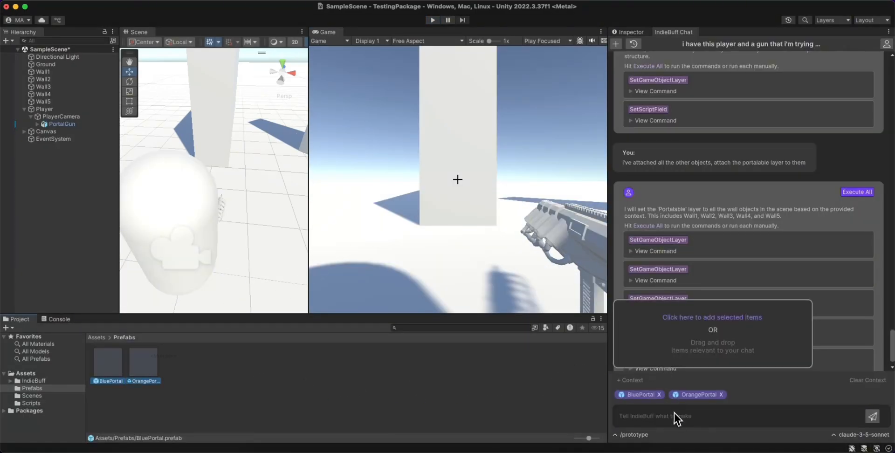
# Tell IndieBuff the portals look like white quads, execute the material commands, and inspect BluePortal's material.
pyautogui.write("i can't see these portals, i think they're white quads")
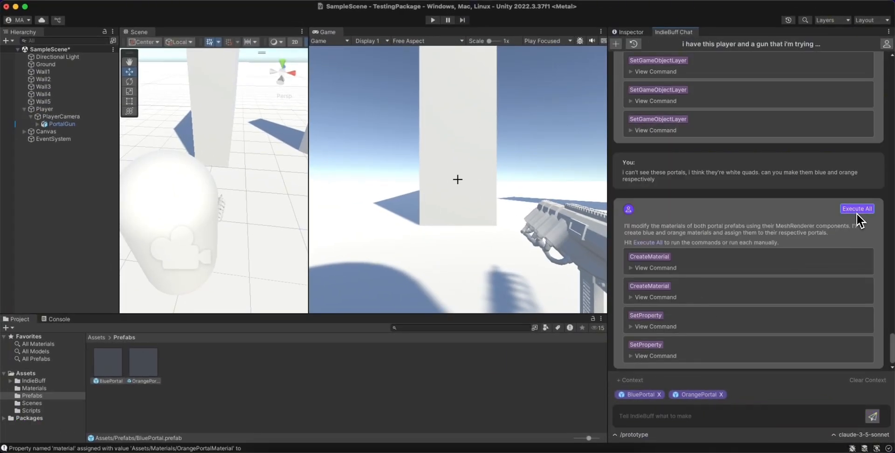
pyautogui.click(33, 388)
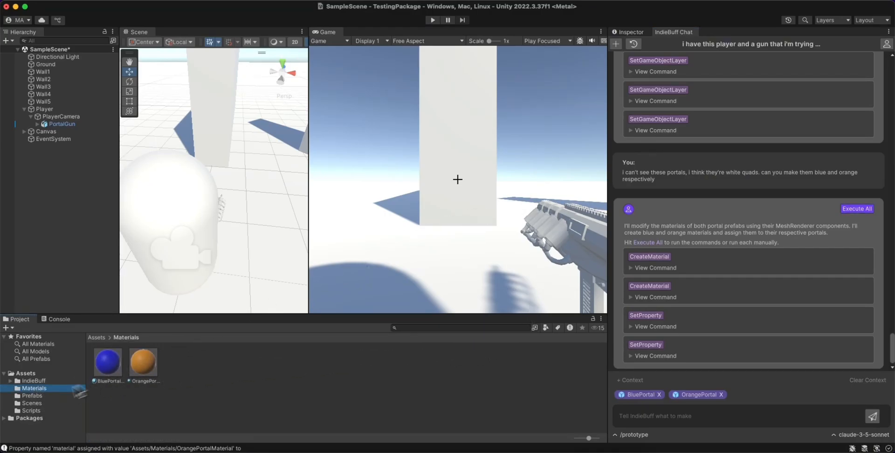
pyautogui.click(32, 396)
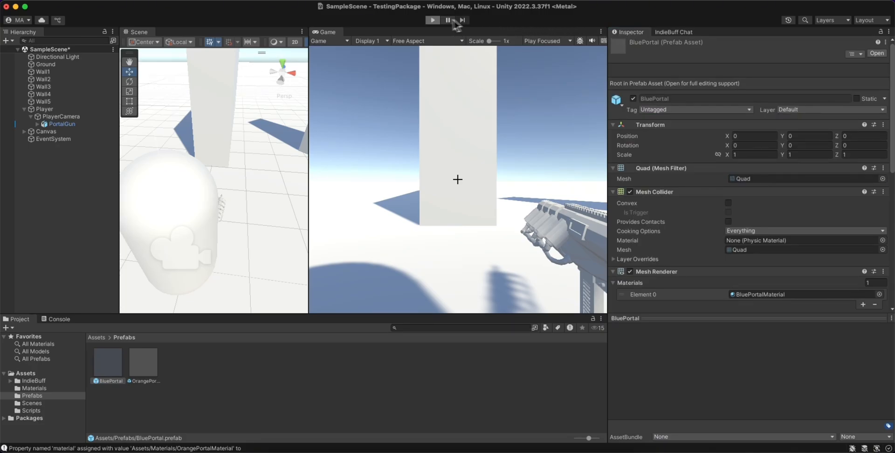
# Play the scene and fire a blue and an orange portal at the walls to test teleporting.
pyautogui.click(432, 20)
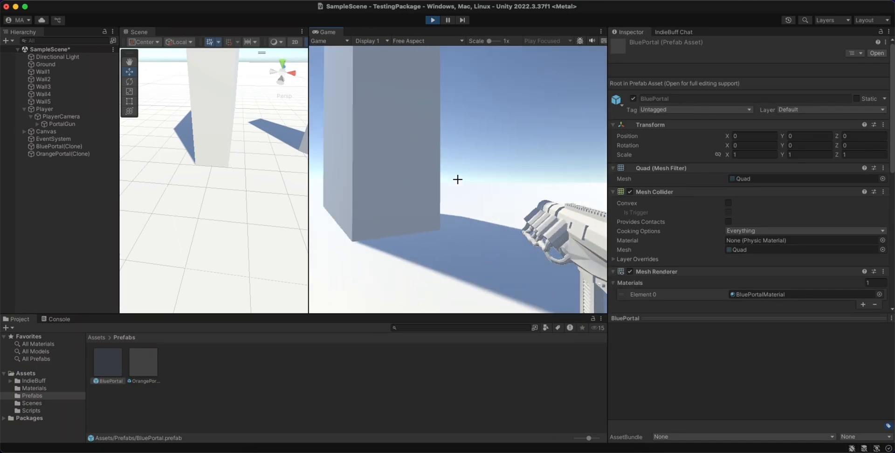
pyautogui.click(457, 180)
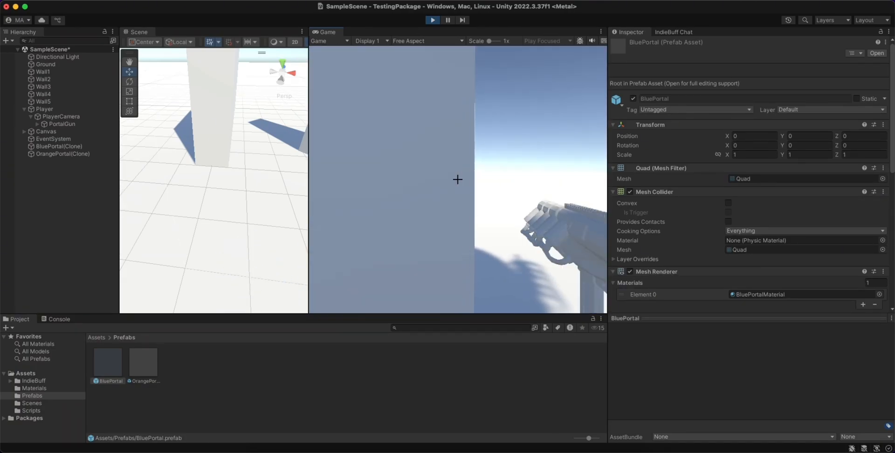
pyautogui.click(673, 32)
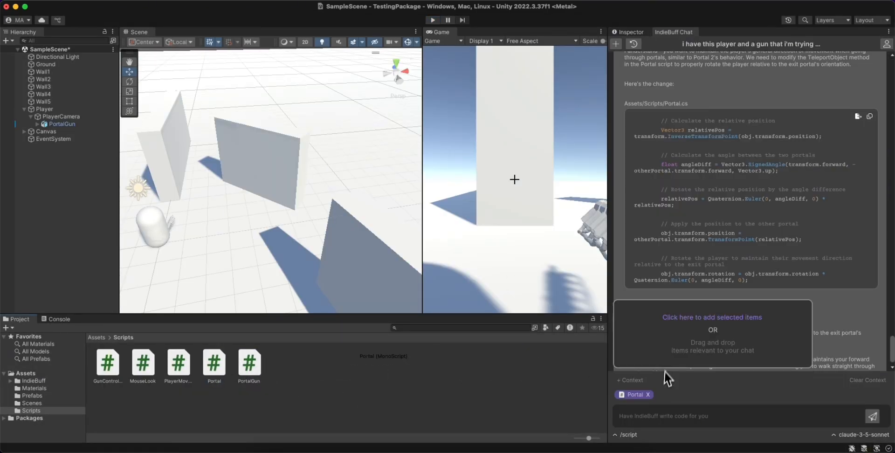
# Ask IndieBuff to spawn the player in front of the exit portal instead of behind it.
pyautogui.write("this is almost perfect, i'm spawning behind the portal though instead, spawn me a little bit in front of the portal i.e/ where the quad")
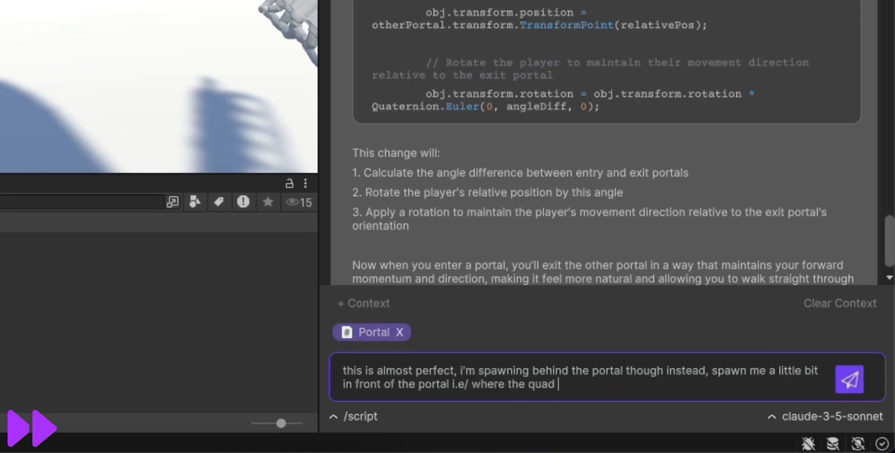
pyautogui.click(848, 379)
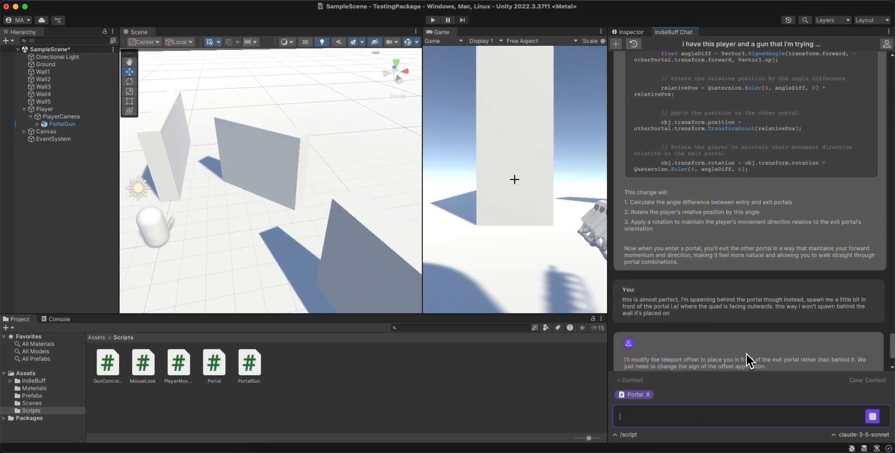
pyautogui.scroll(-3)
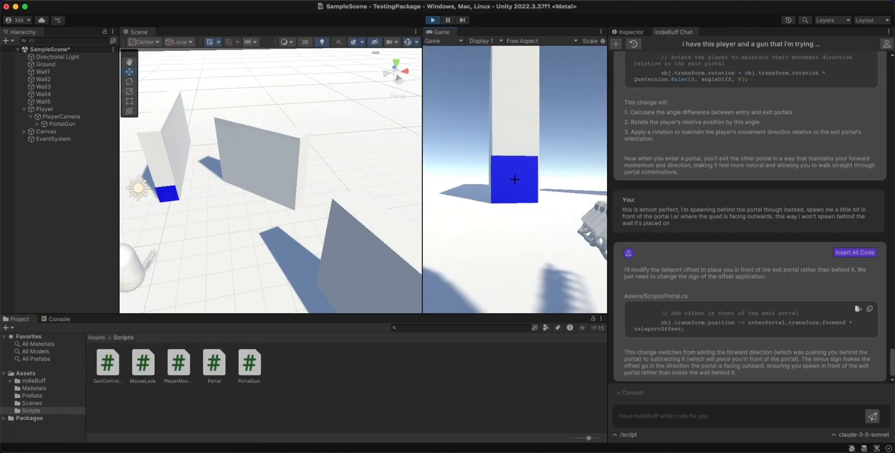
# Stop Play mode before duplicating Wall2 into extra blocks and platforms.
pyautogui.click(432, 19)
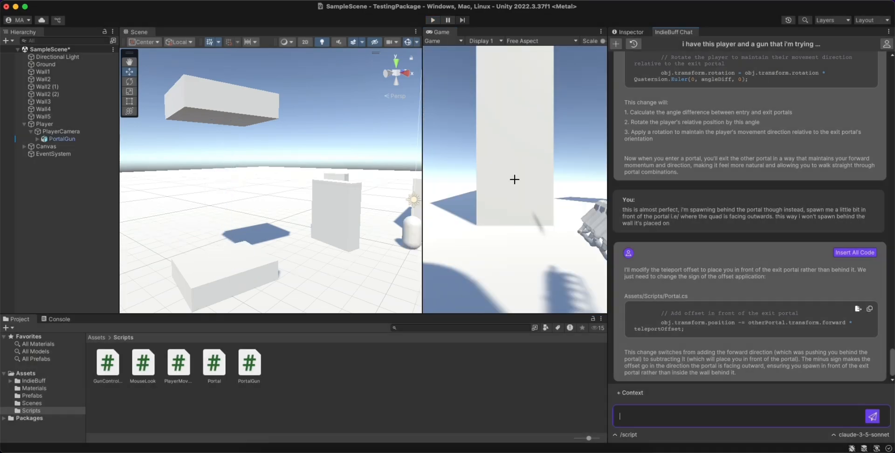
# Write that the portals now work and orient correctly, leading into the final request.
pyautogui.write('now these portals are working awesome and orienting me in the right way. the final thi')
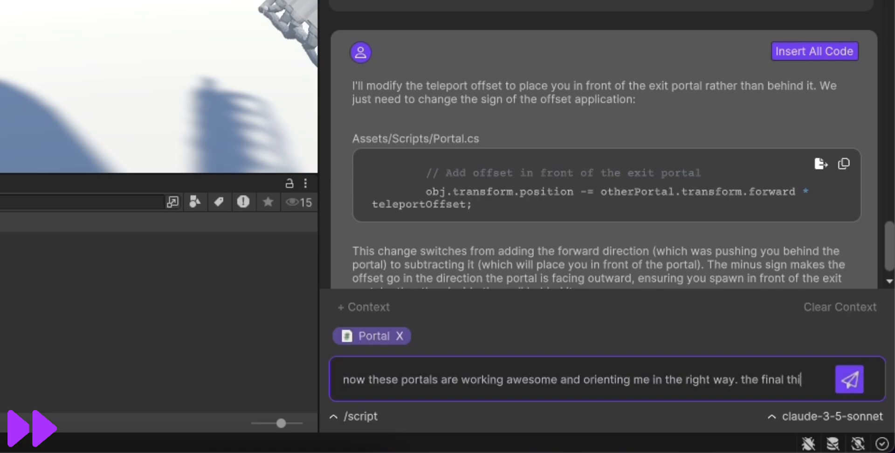